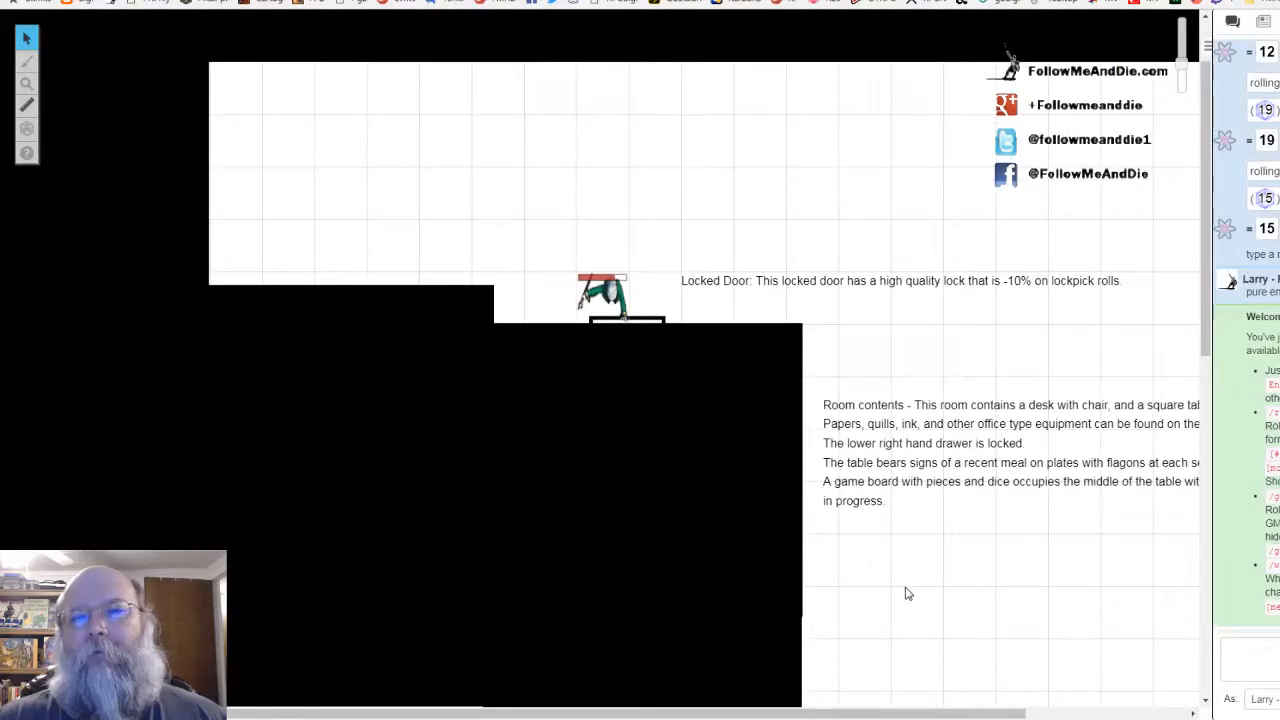
mouse_move(763, 288)
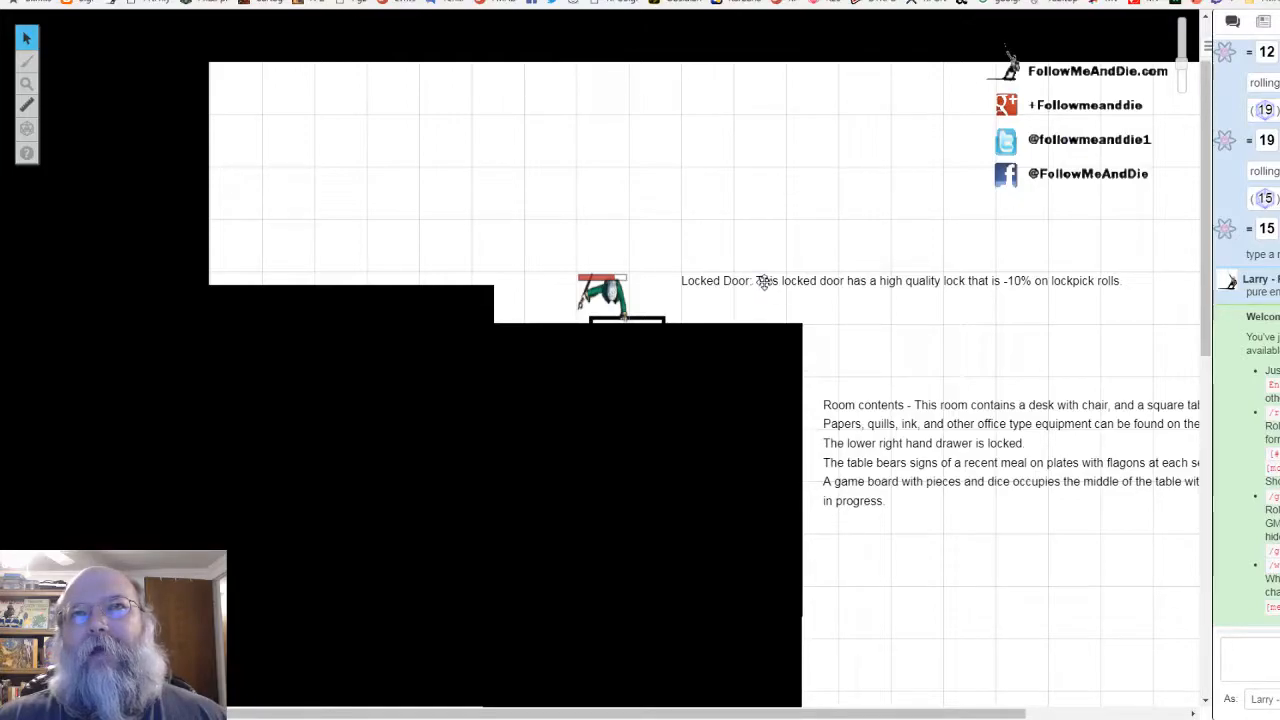
mouse_move(862, 403)
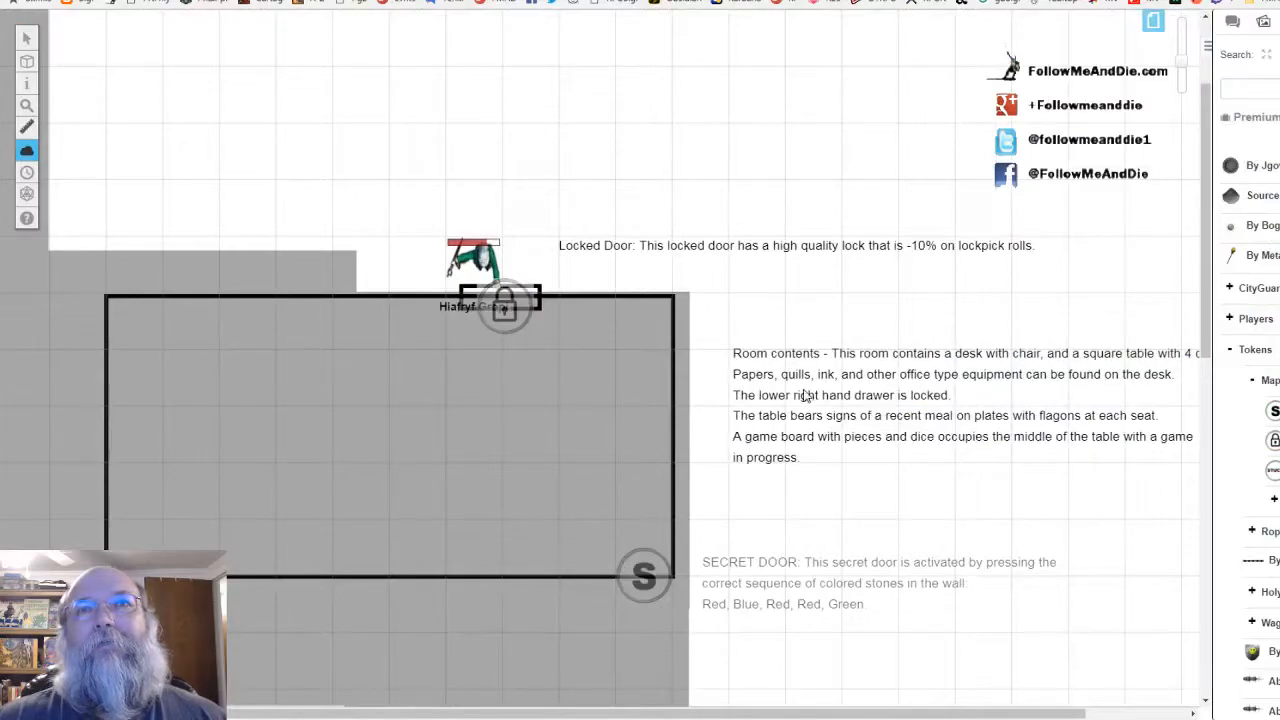
mouse_move(783, 387)
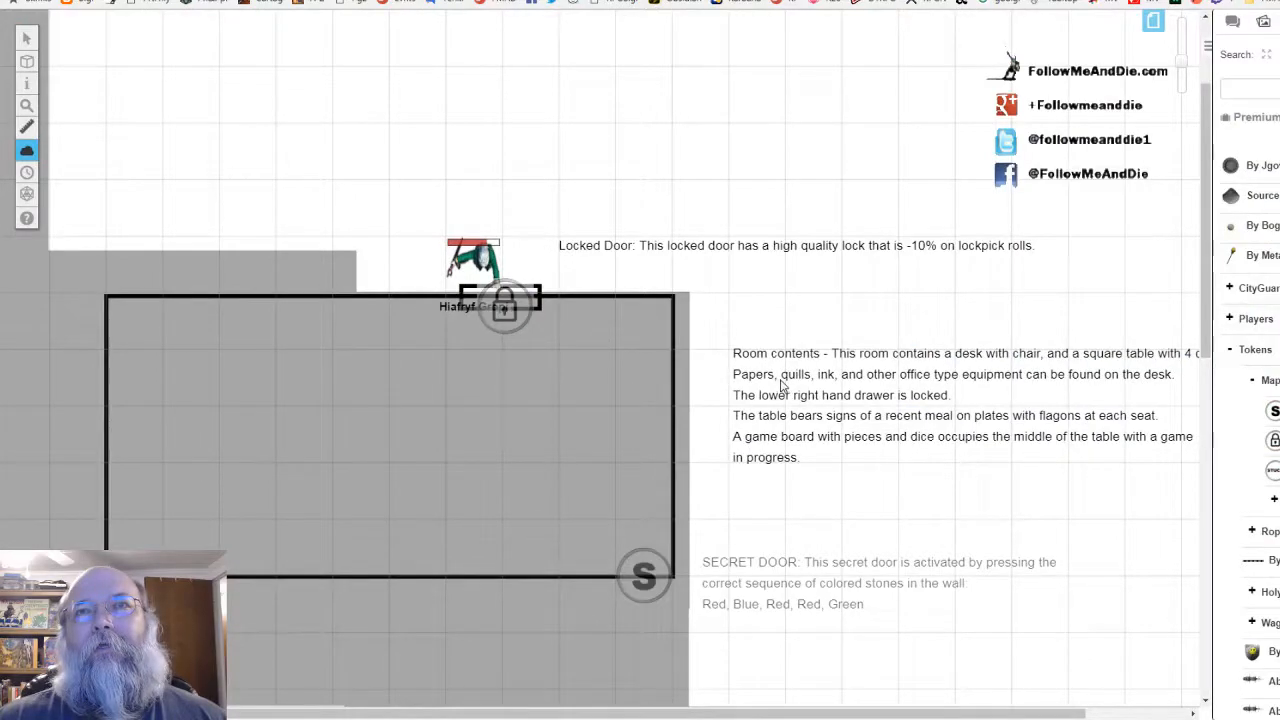
Step: Send the 'Room contents' map note to the GM layer, hiding it from players
left_click(27, 37)
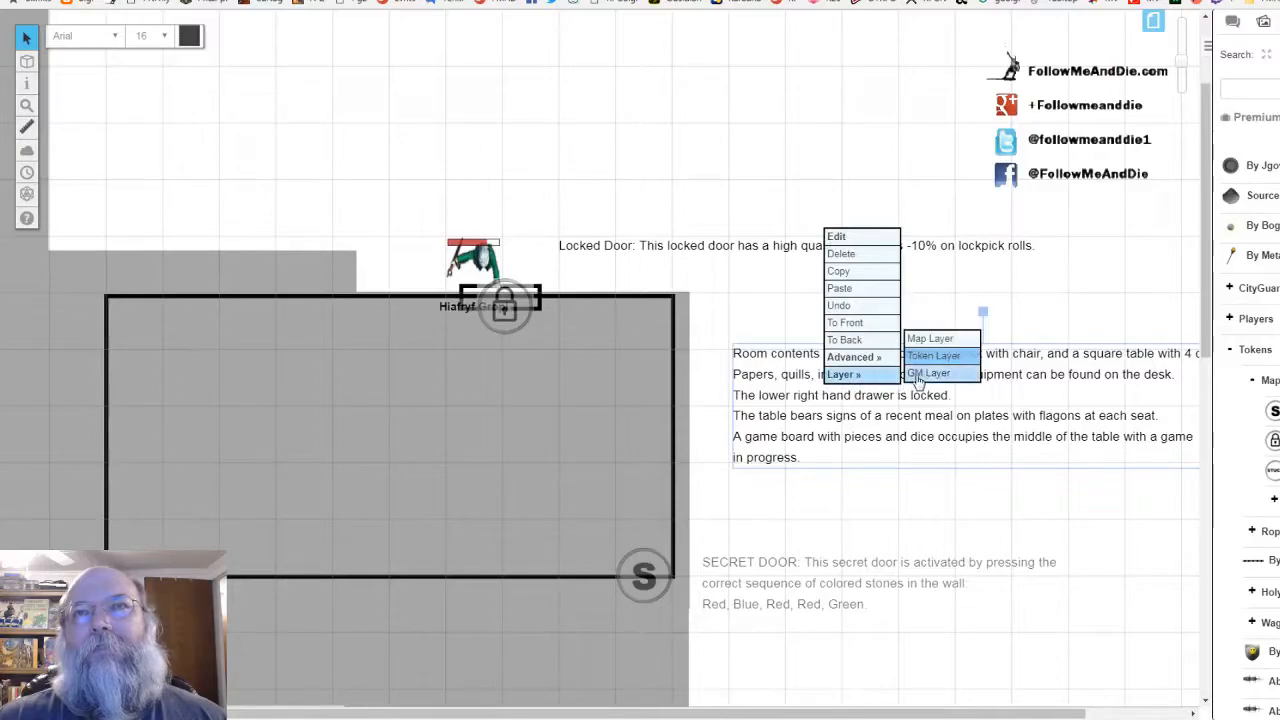
left_click(932, 355)
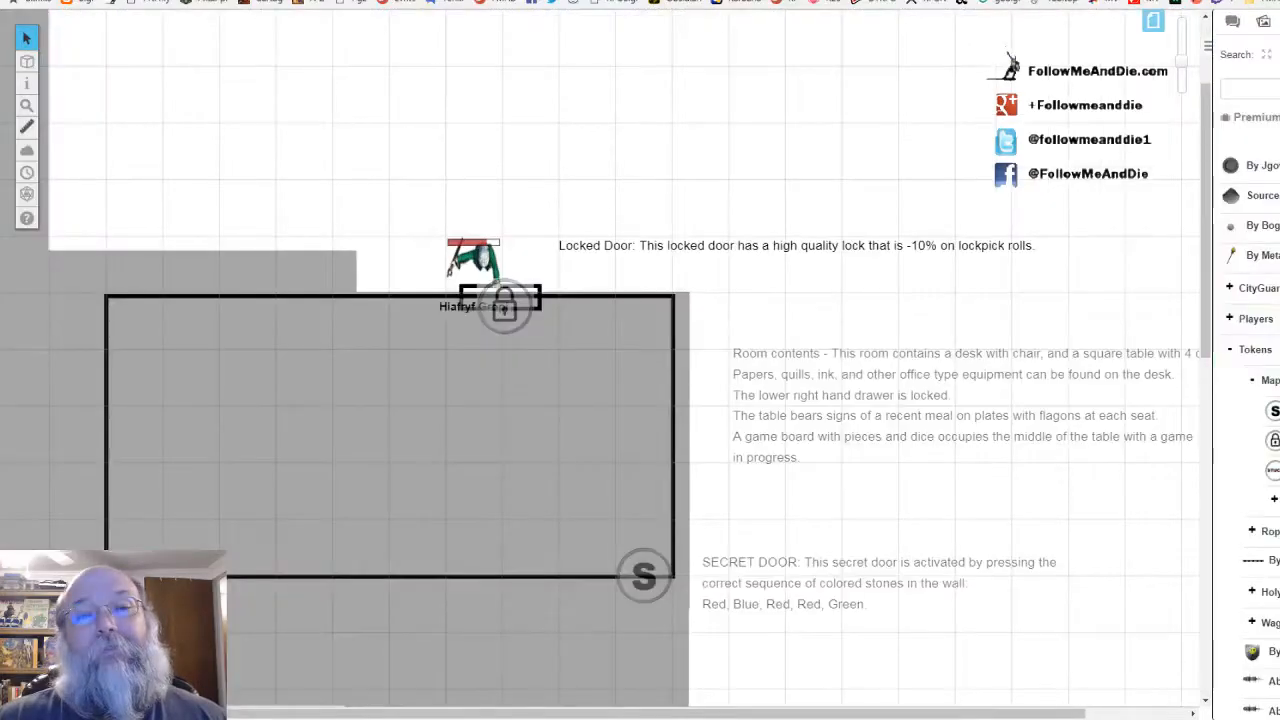
mouse_move(782, 523)
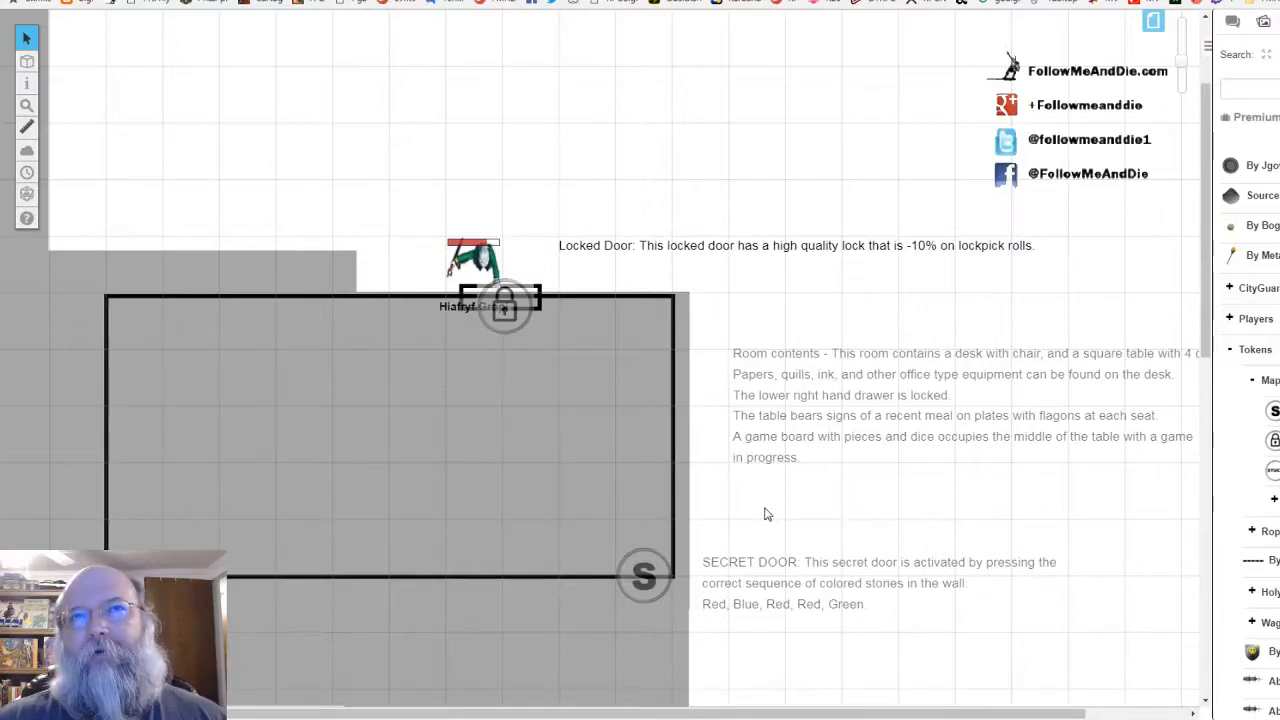
mouse_move(843, 502)
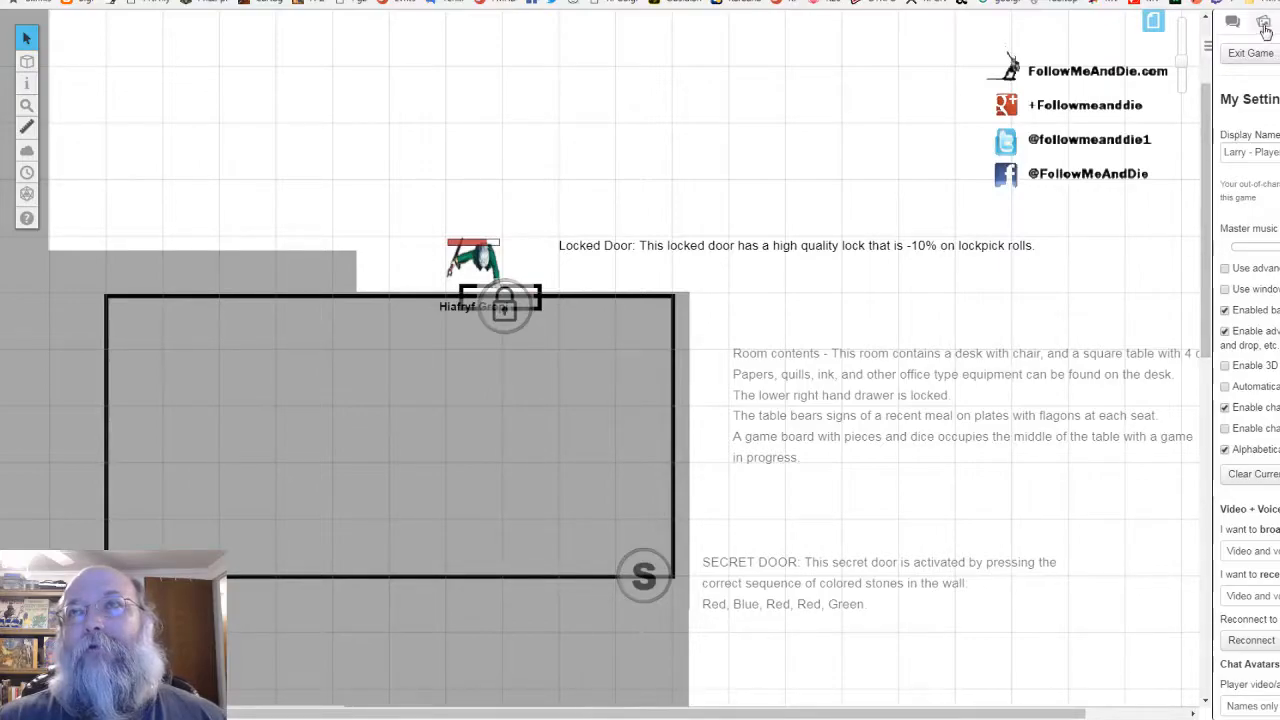
mouse_move(1038, 115)
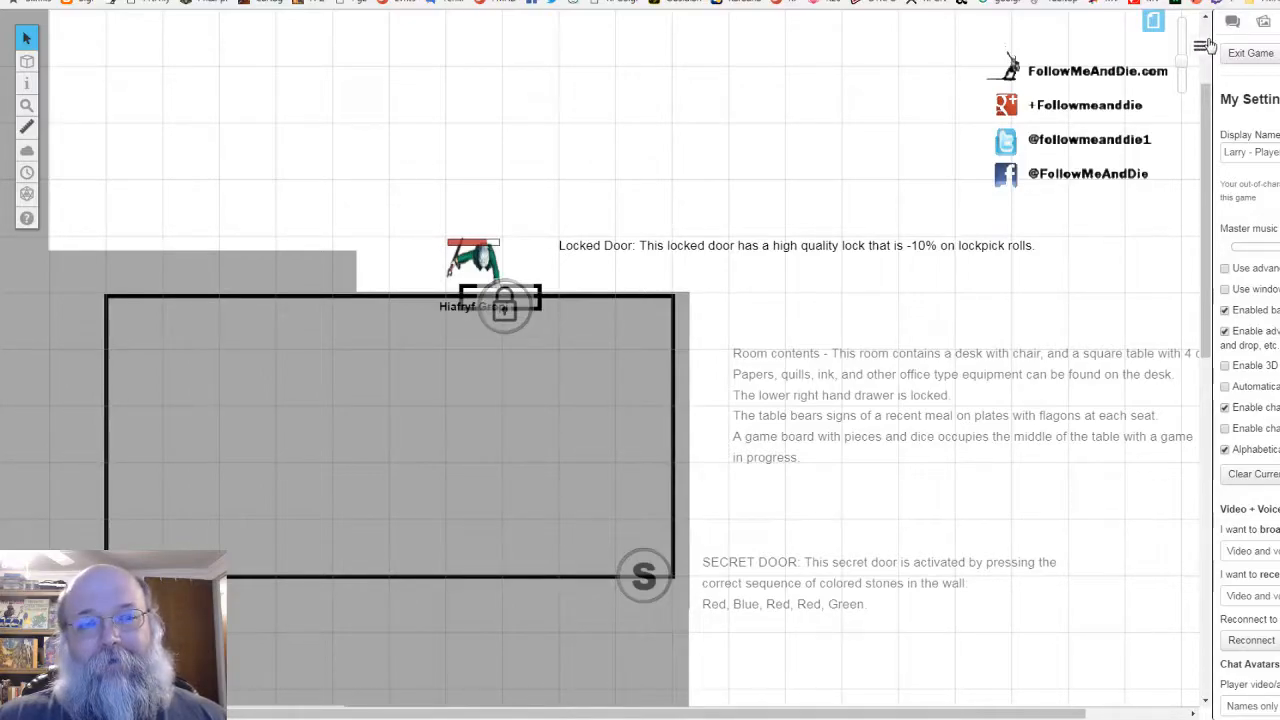
mouse_move(1023, 153)
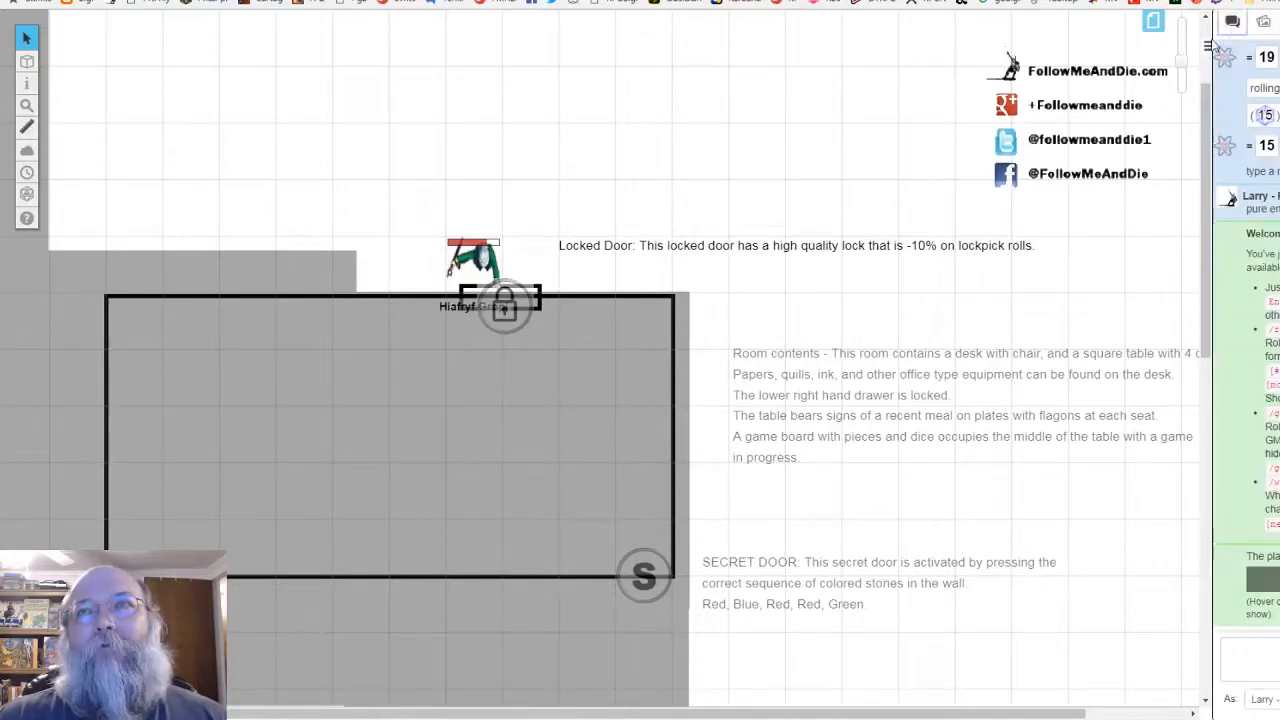
mouse_move(1047, 183)
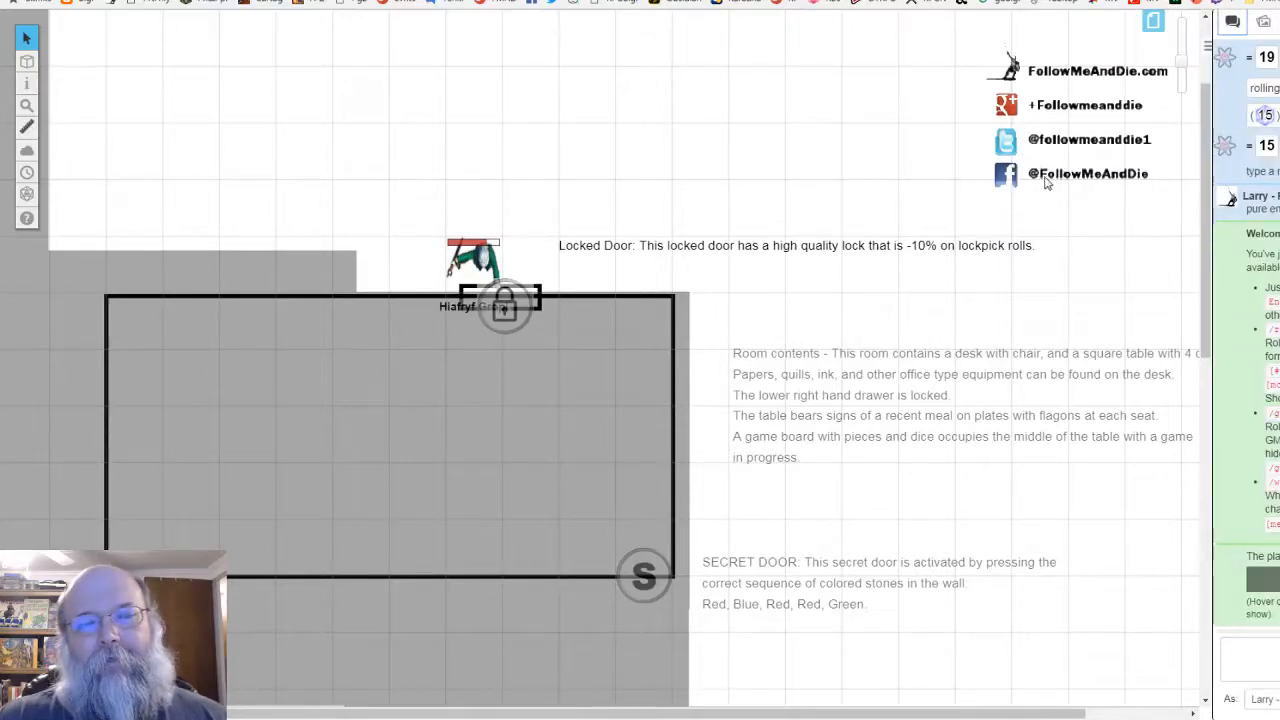
mouse_move(900, 277)
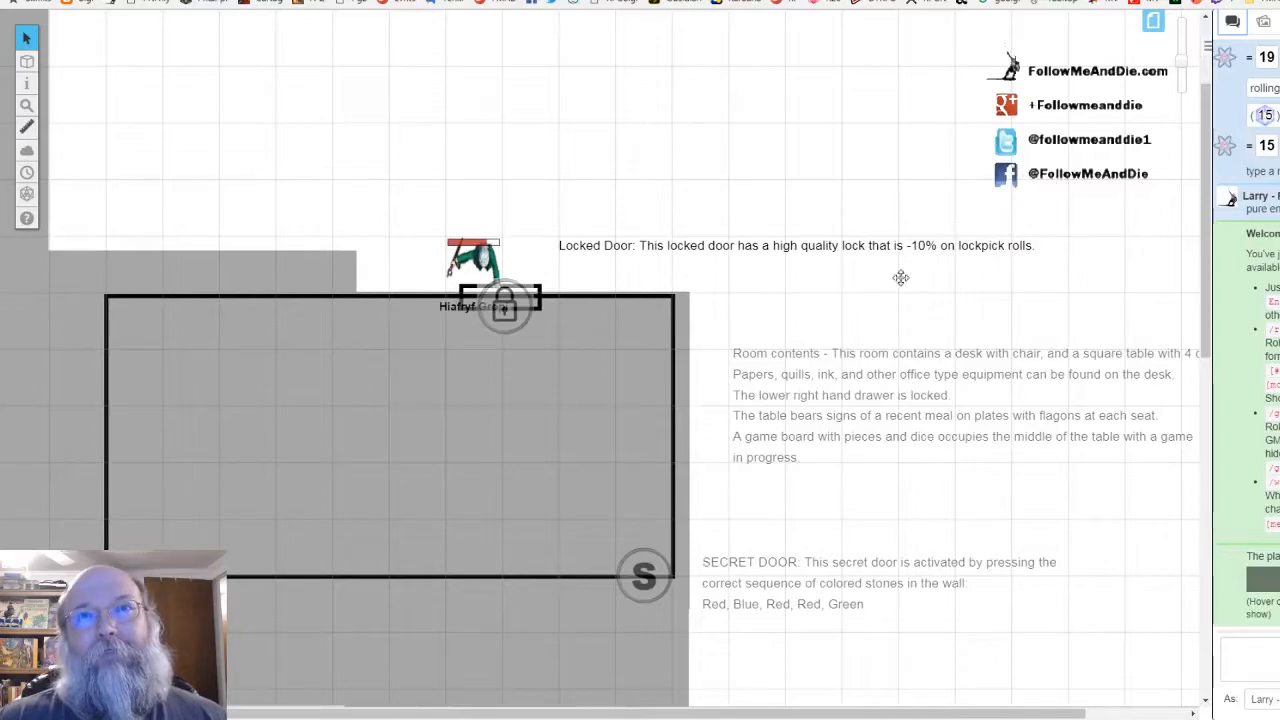
mouse_move(783, 305)
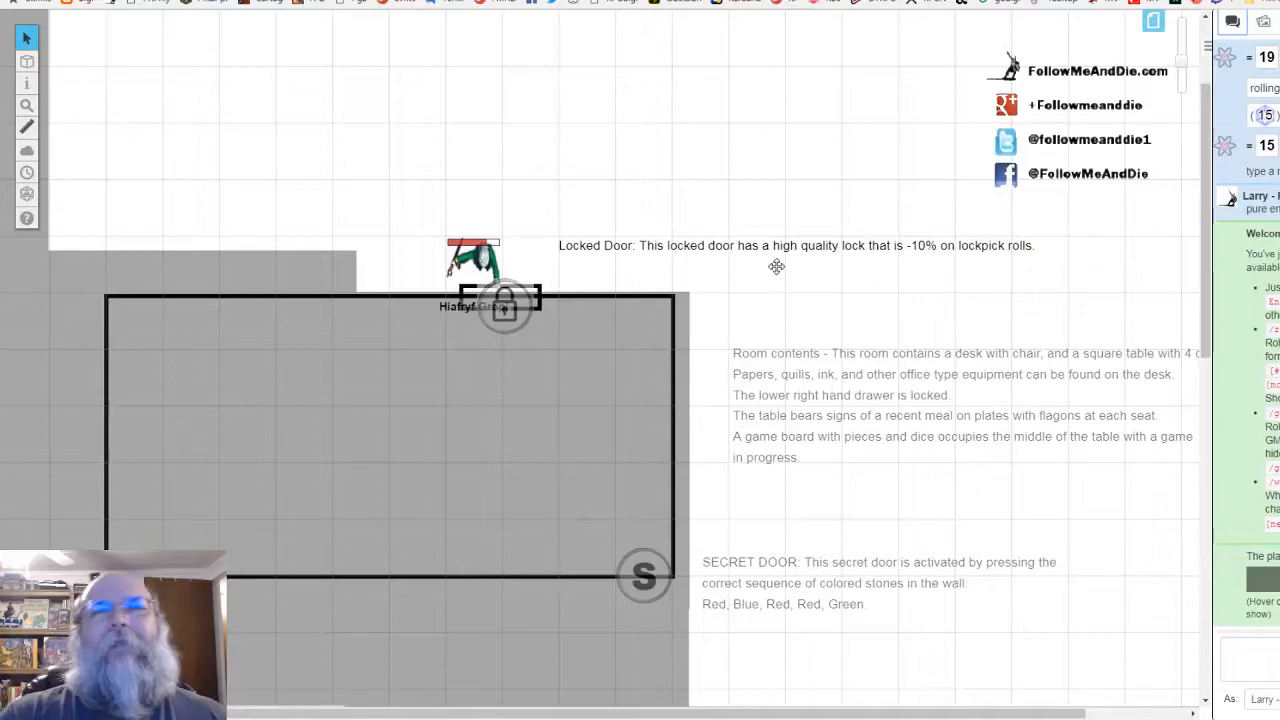
mouse_move(715, 307)
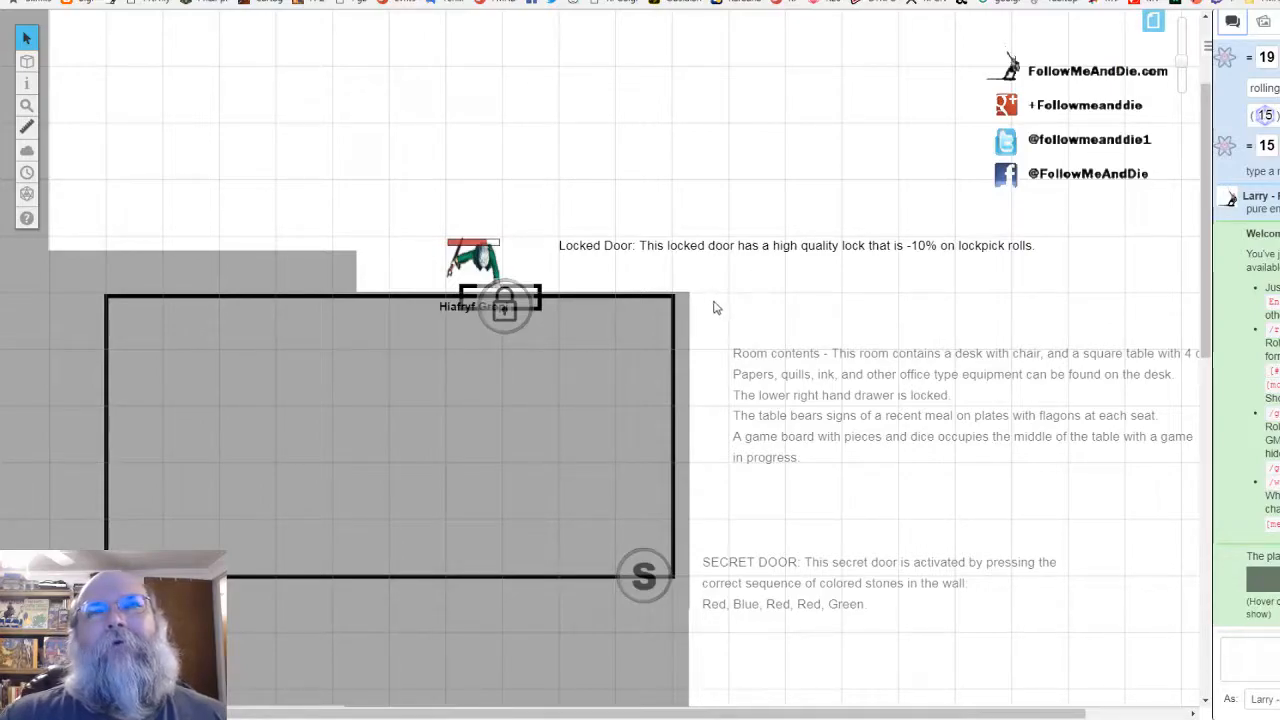
mouse_move(680, 320)
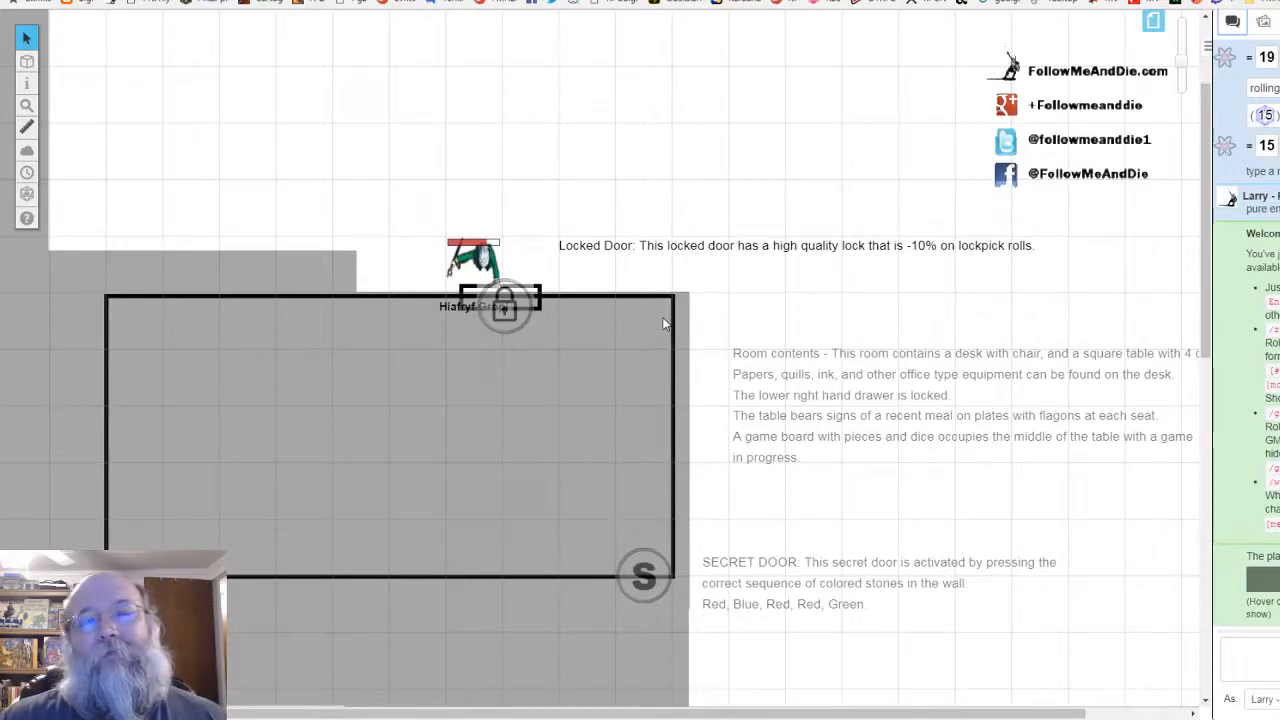
mouse_move(715, 323)
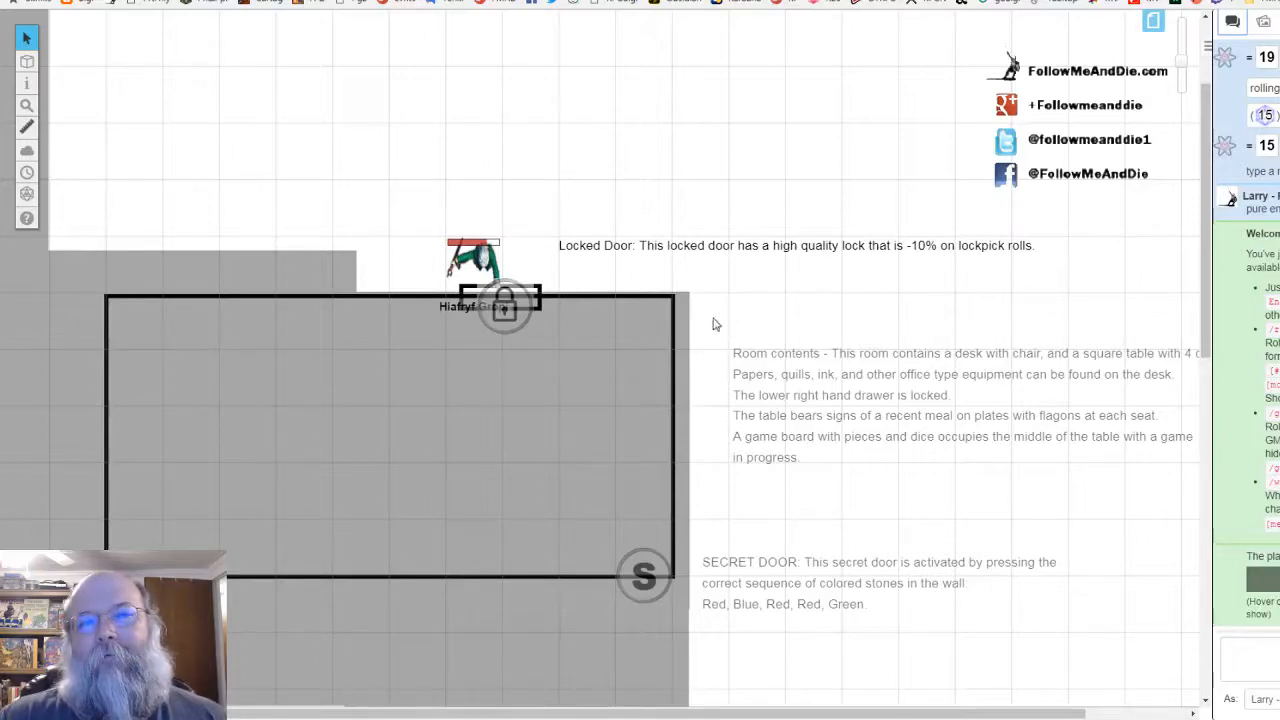
mouse_move(753, 370)
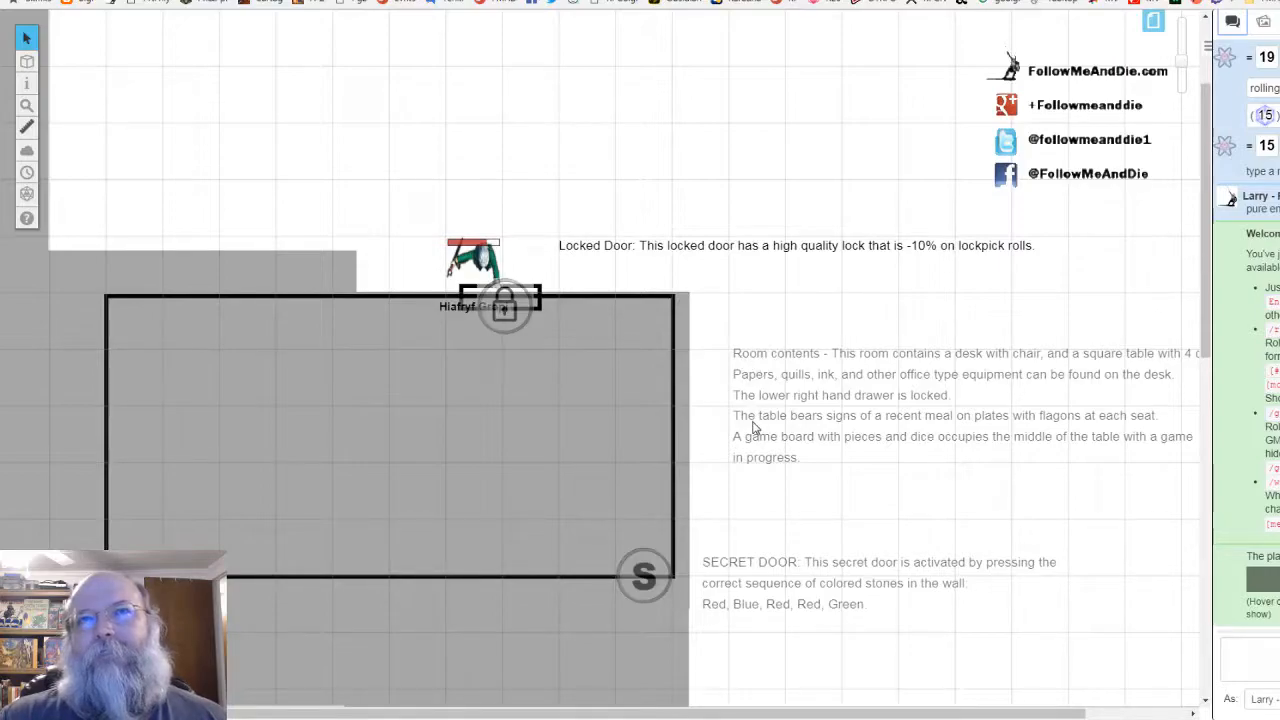
mouse_move(751, 385)
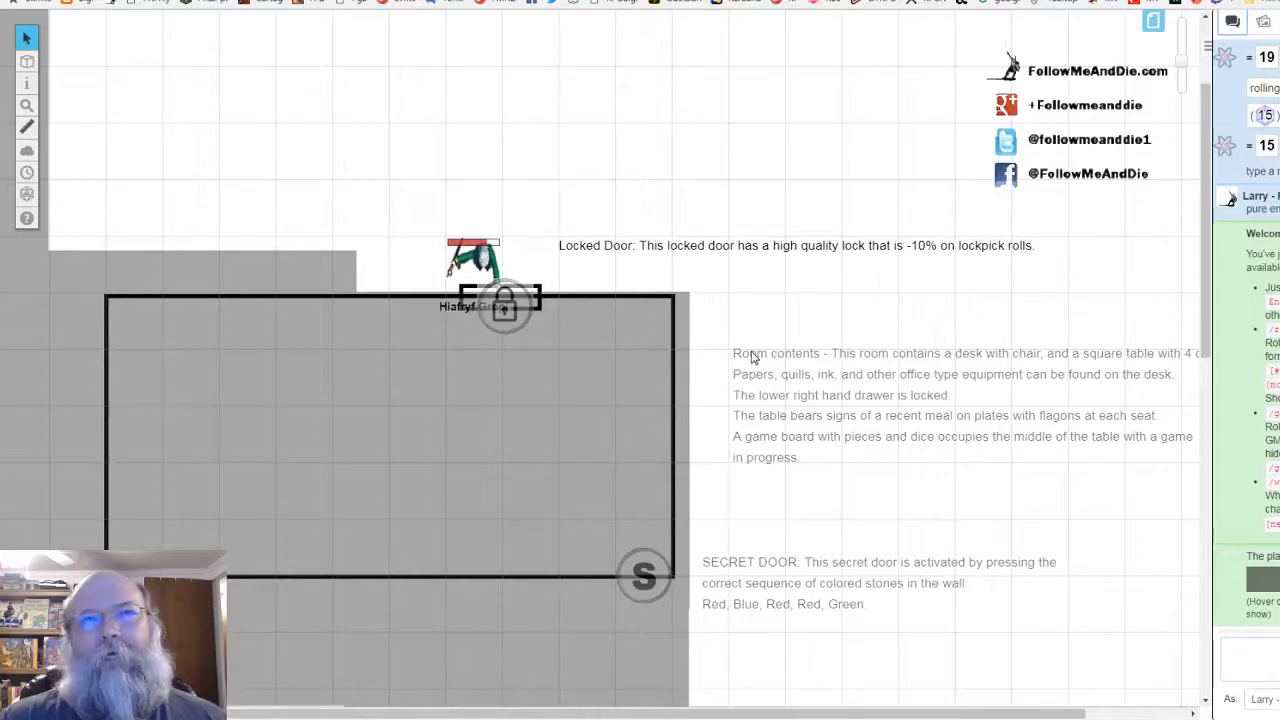
mouse_move(782, 592)
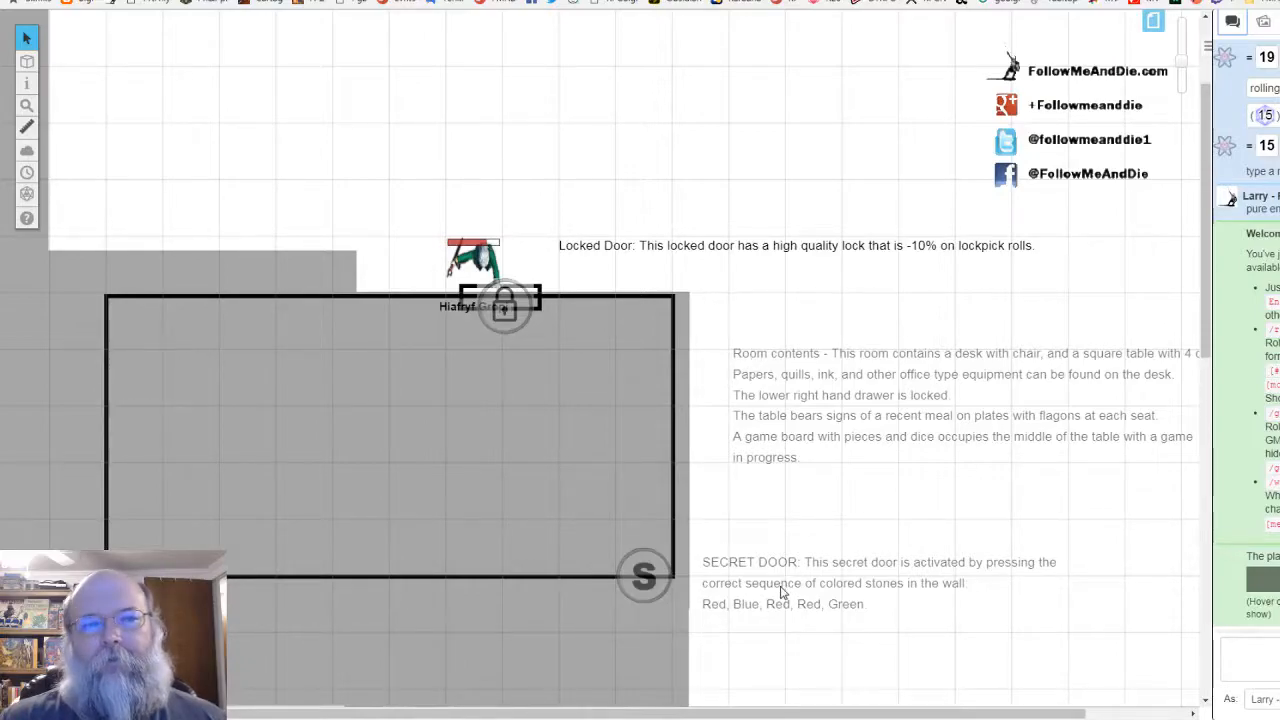
mouse_move(685, 250)
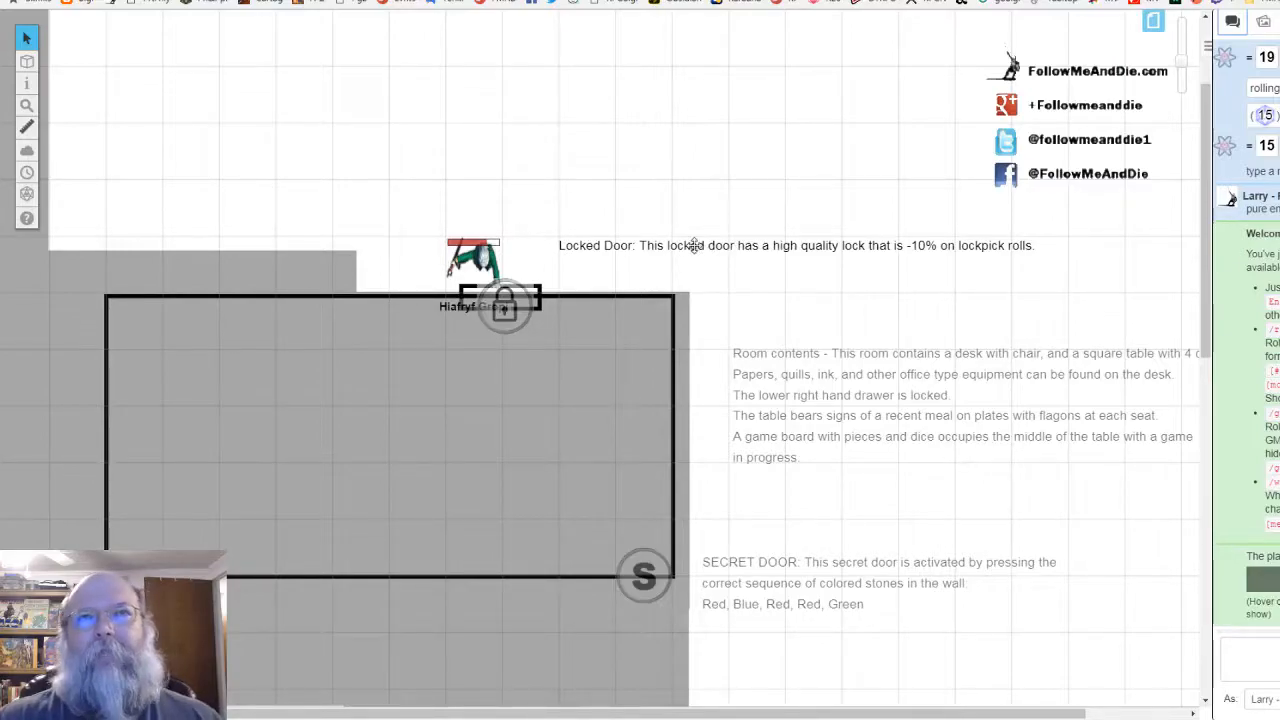
mouse_move(713, 253)
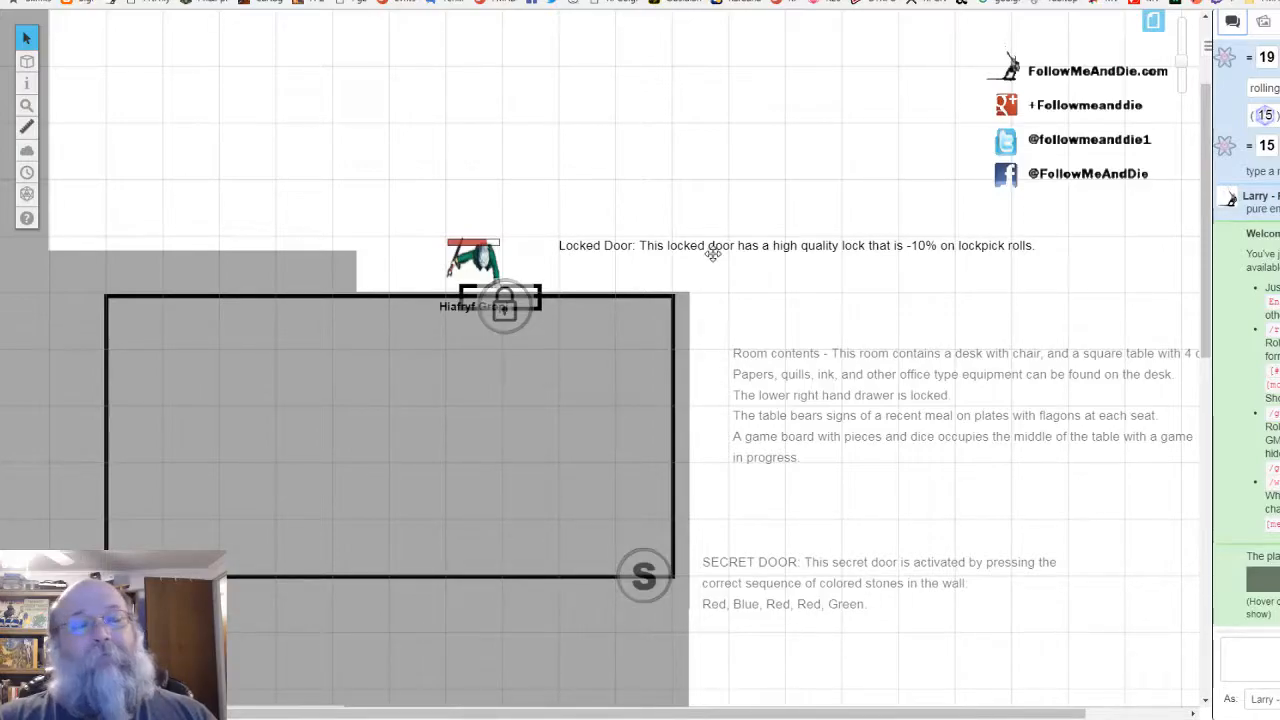
mouse_move(709, 254)
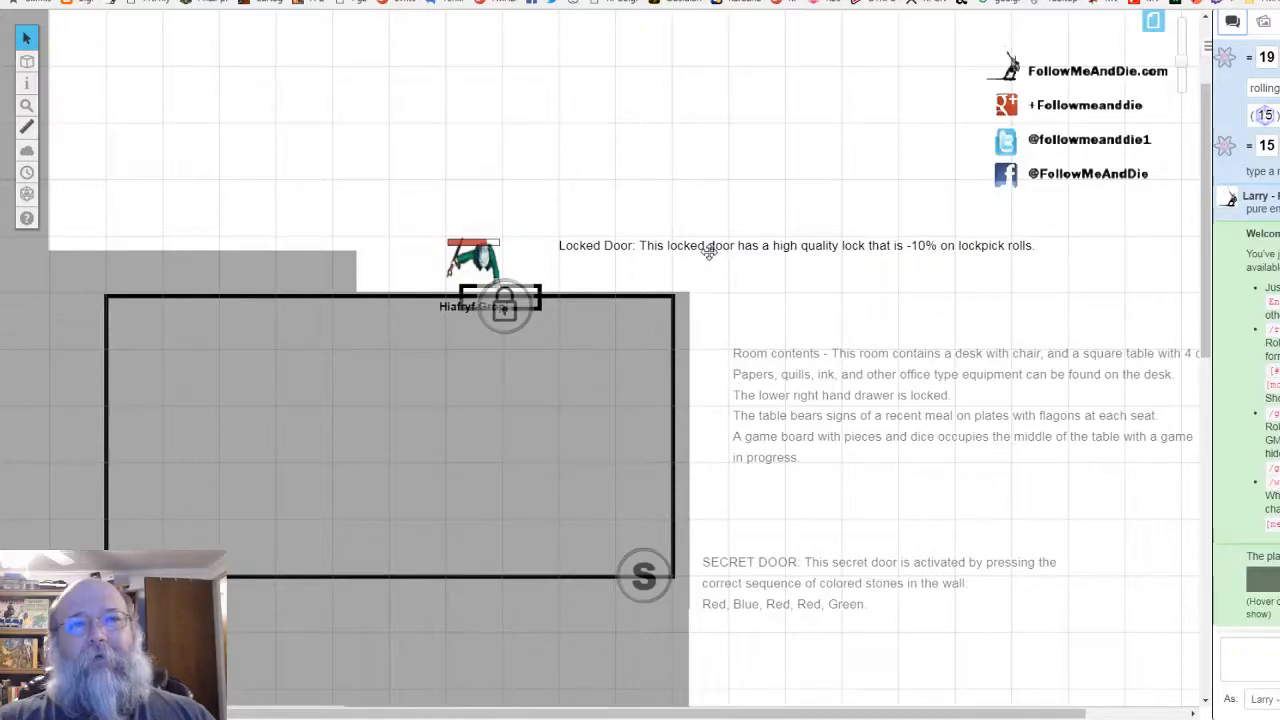
mouse_move(709, 253)
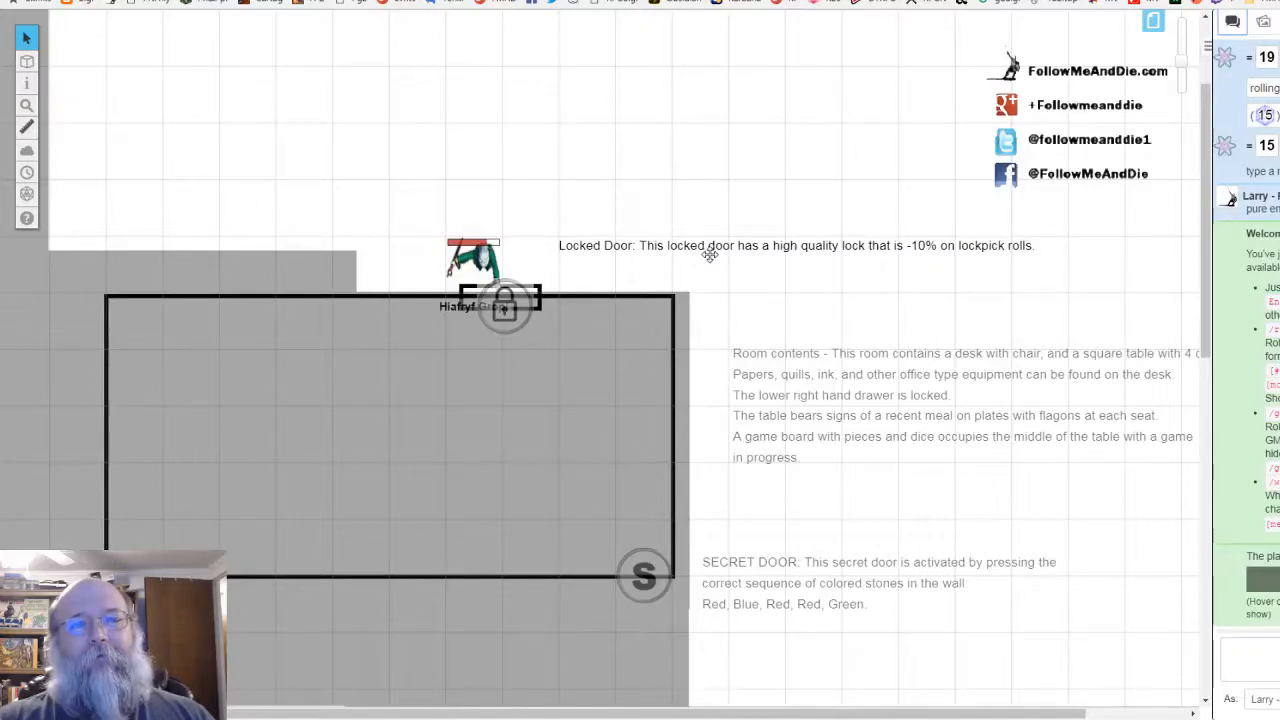